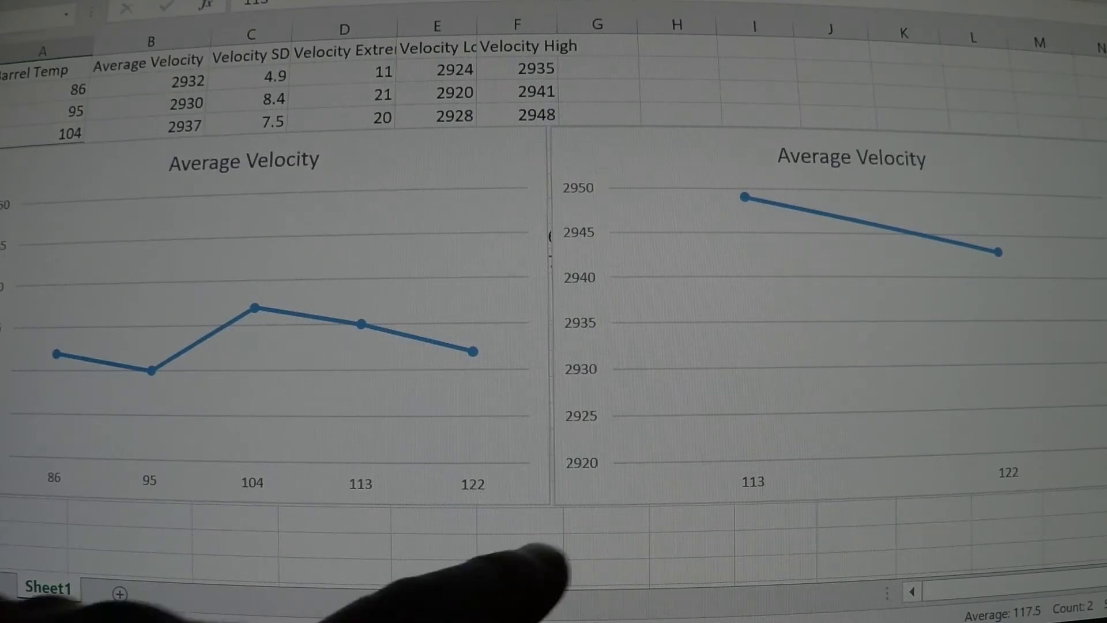
mouse_move(494, 572)
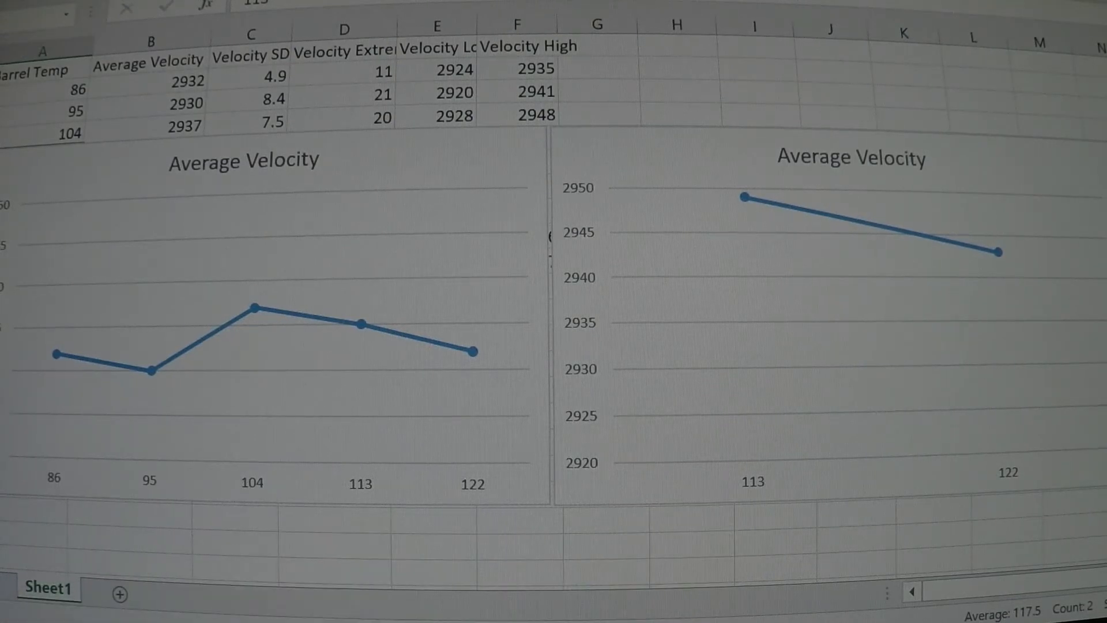